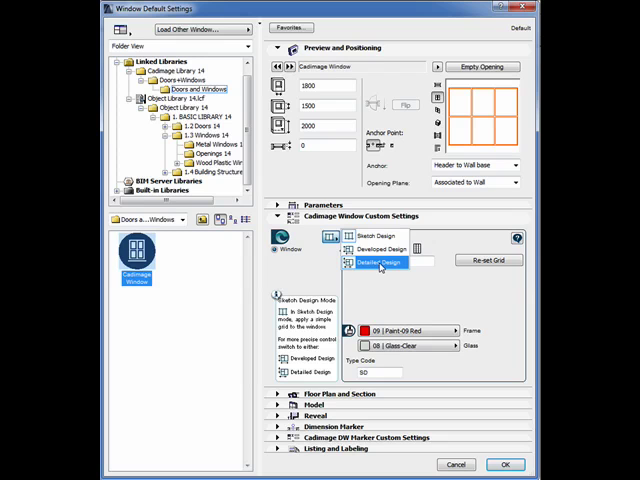
{"action": "mouse_move", "coordinate": [380, 304]}
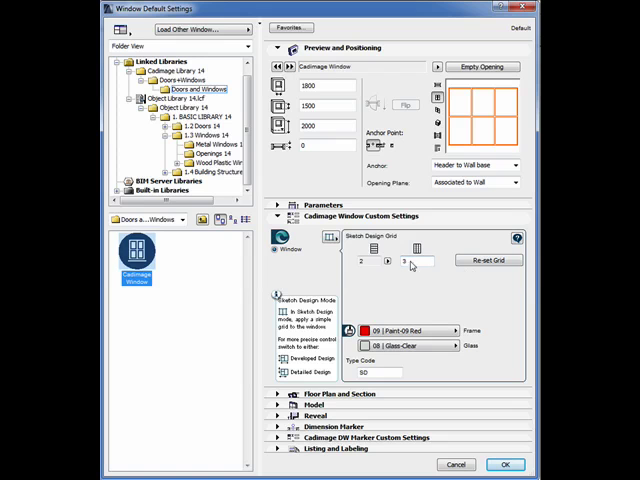
Set the Cadimage window default design mode to Sketch Design with its panel grid and confirm.
{"action": "left_click", "coordinate": [390, 268]}
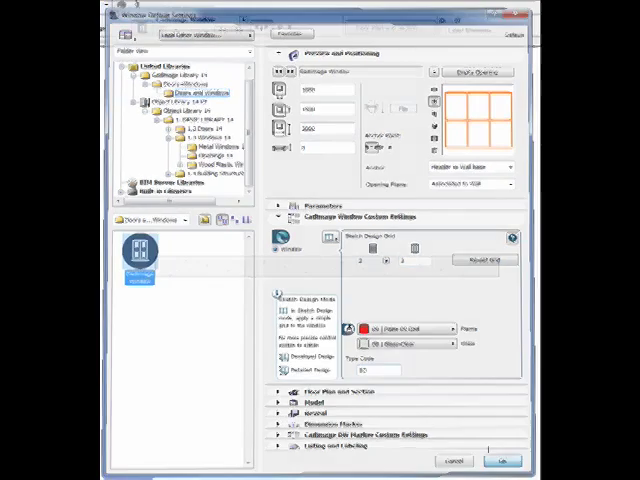
{"action": "left_click", "coordinate": [494, 460]}
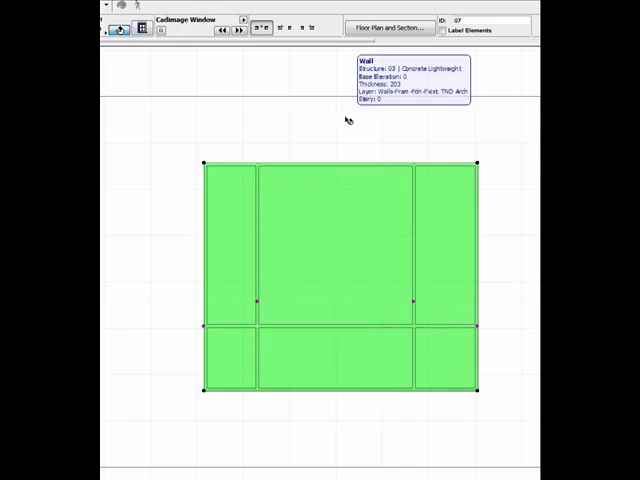
{"action": "mouse_move", "coordinate": [480, 302]}
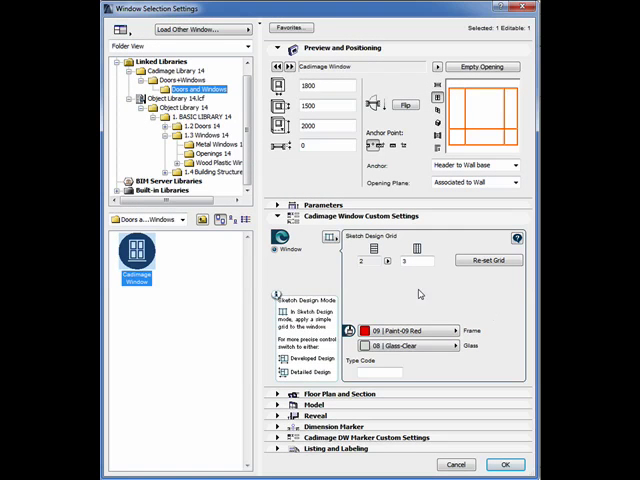
{"action": "mouse_move", "coordinate": [418, 294]}
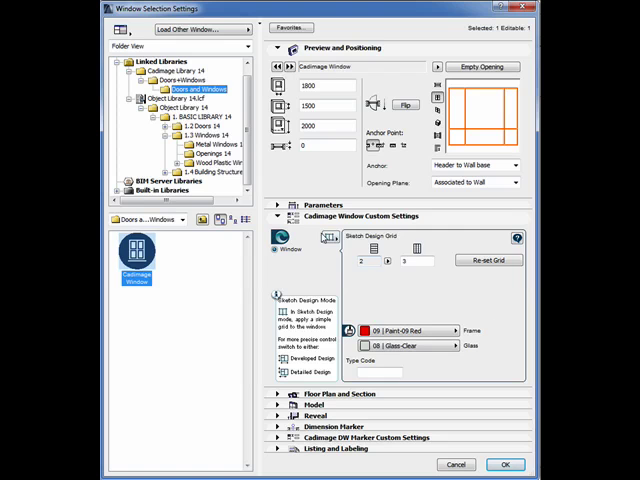